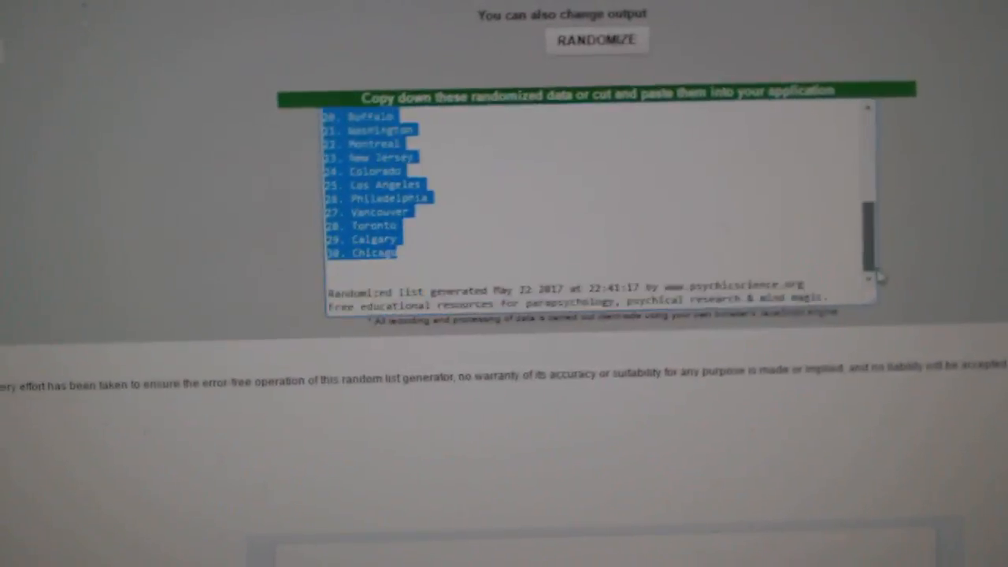
Step: Copy the shuffled 30-team list ending with Chicago from the random list generator
{"action": "left_click", "coordinate": [597, 39]}
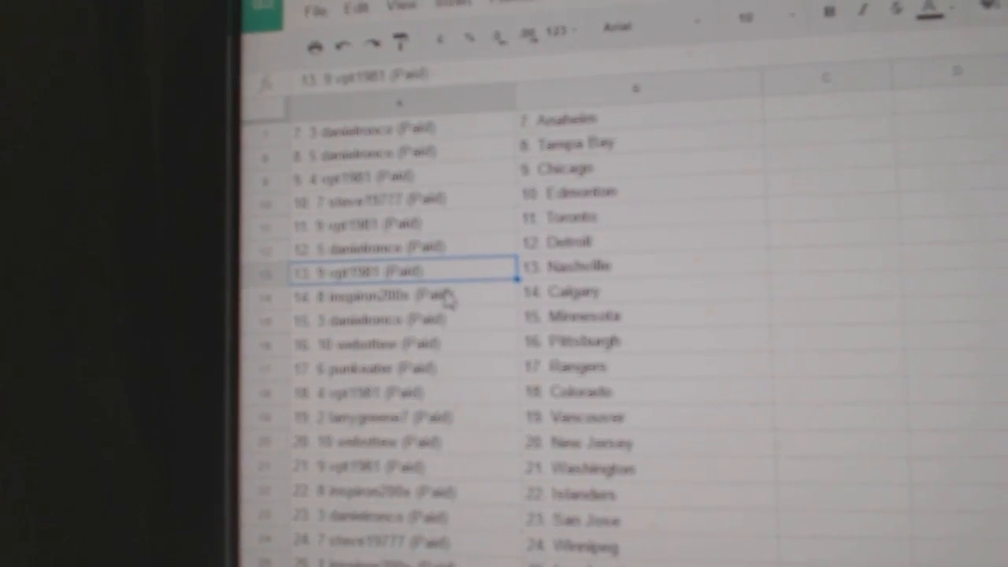
Step: Scroll down to confirm participants 1–30 pair with teams, row 30 with Philadelphia
{"action": "scroll", "scroll_direction": "down", "scroll_amount": 3}
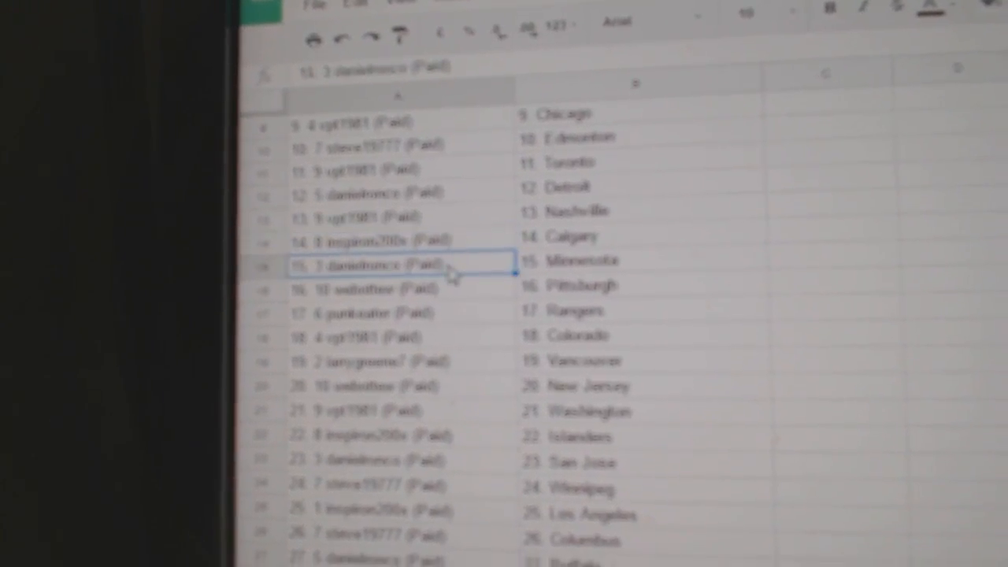
{"action": "scroll", "scroll_direction": "down", "scroll_amount": 3}
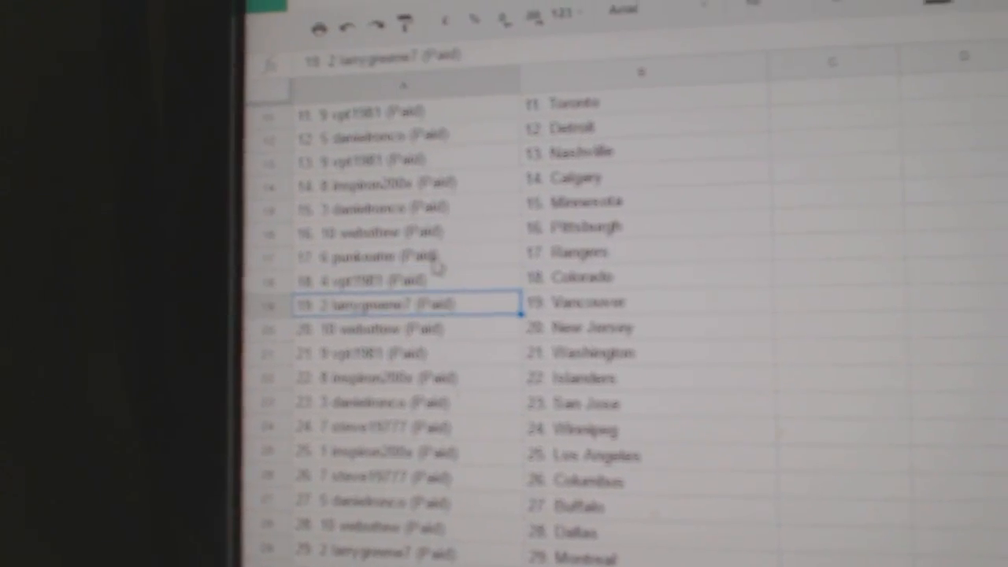
{"action": "scroll", "scroll_direction": "down", "scroll_amount": 3}
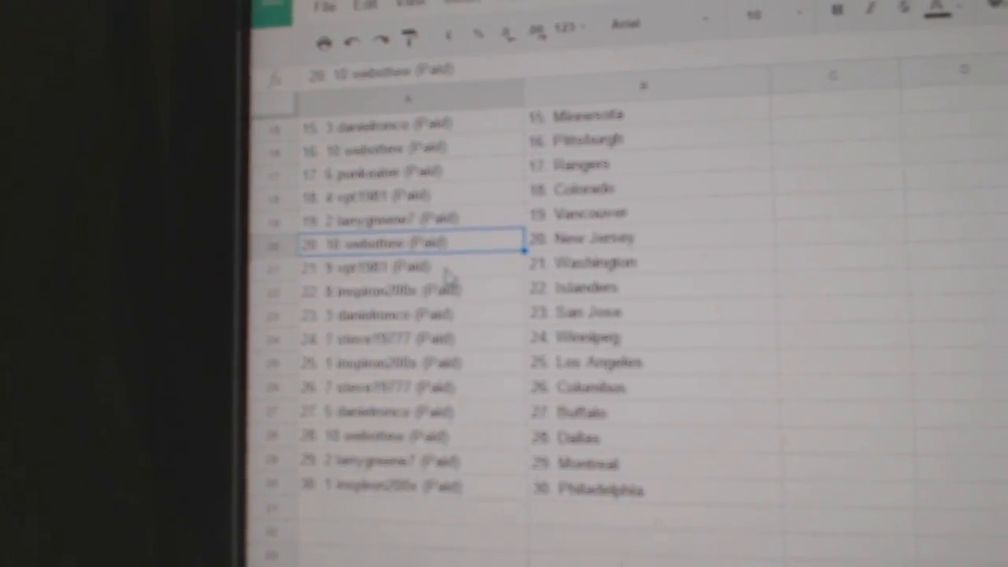
{"action": "left_click", "coordinate": [405, 269]}
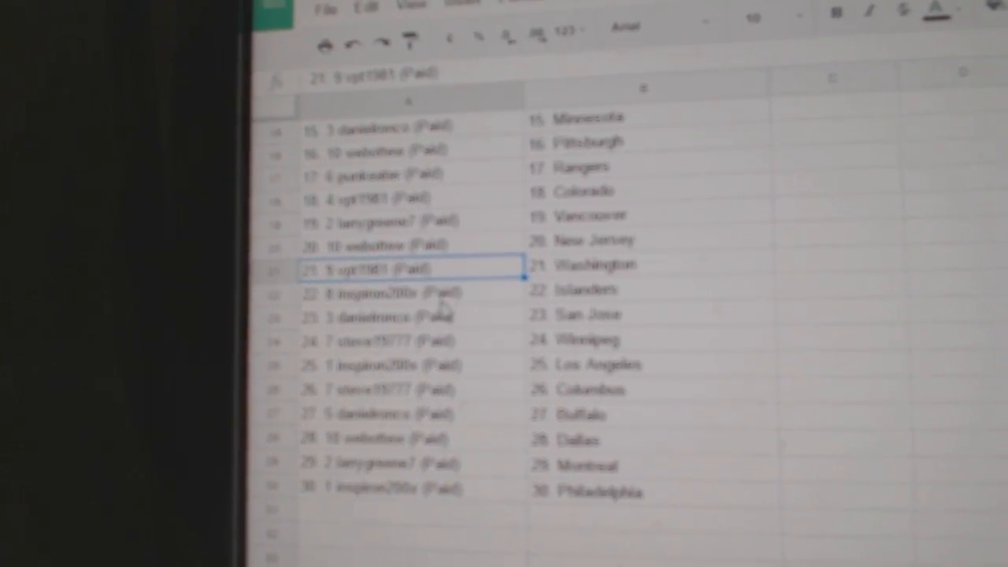